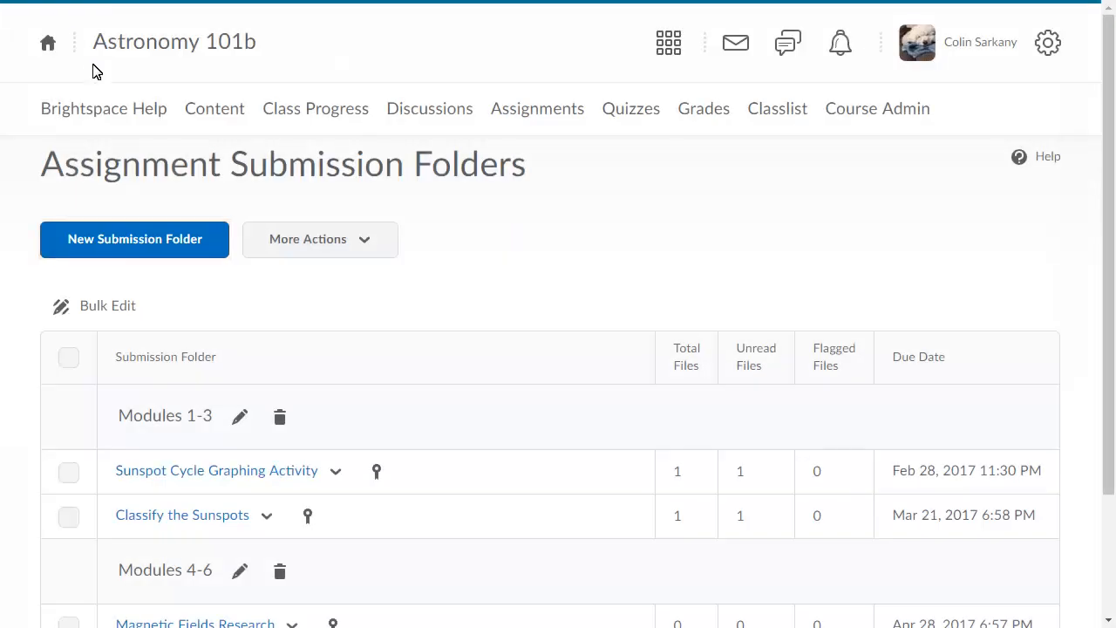
Start a new submission folder from the Assignment Submission Folders page.
{"action": "left_click", "coordinate": [134, 239]}
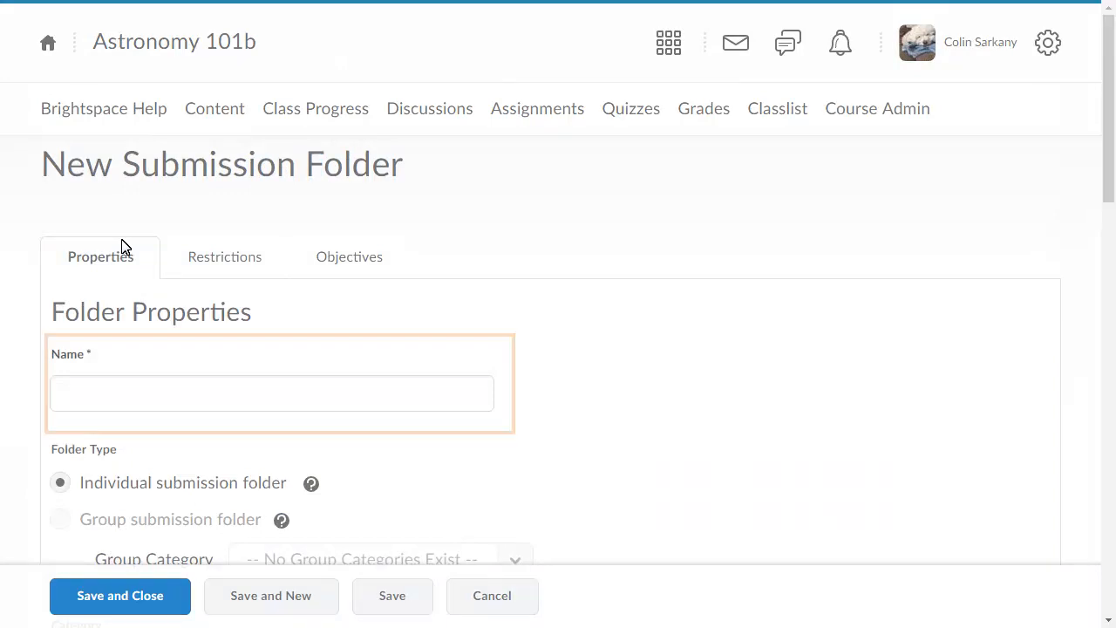
Enter 'Effects of Space Weather on Earth - Group Assignment' as the folder name.
{"action": "left_click", "coordinate": [272, 393]}
{"action": "type", "text": "Effects of Space Weather on Earth - Group Assignment"}
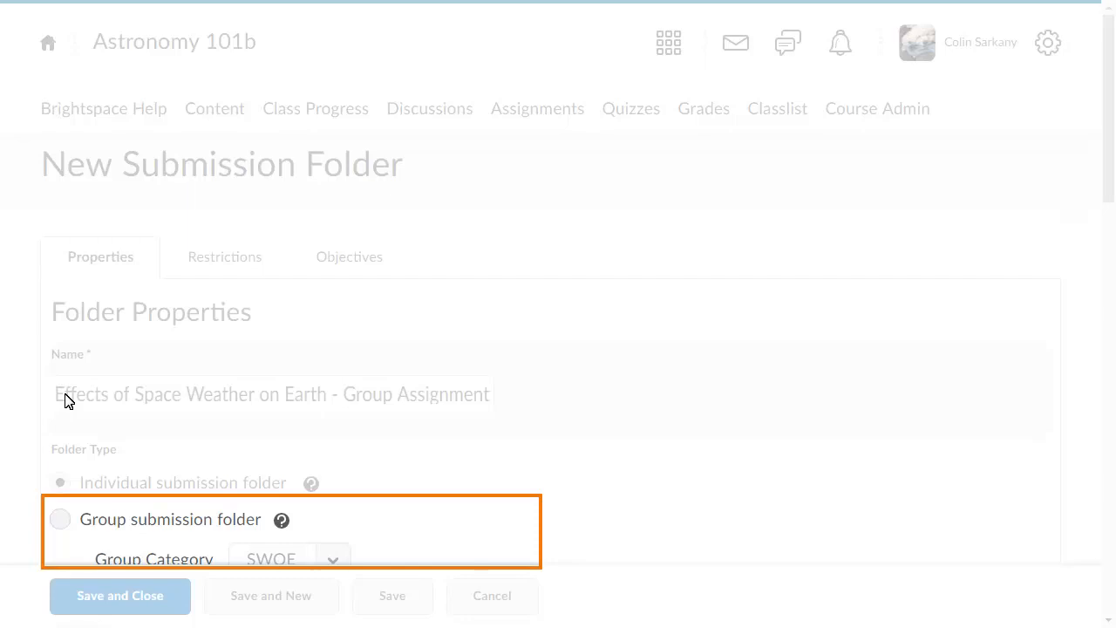
{"action": "left_click", "coordinate": [59, 482]}
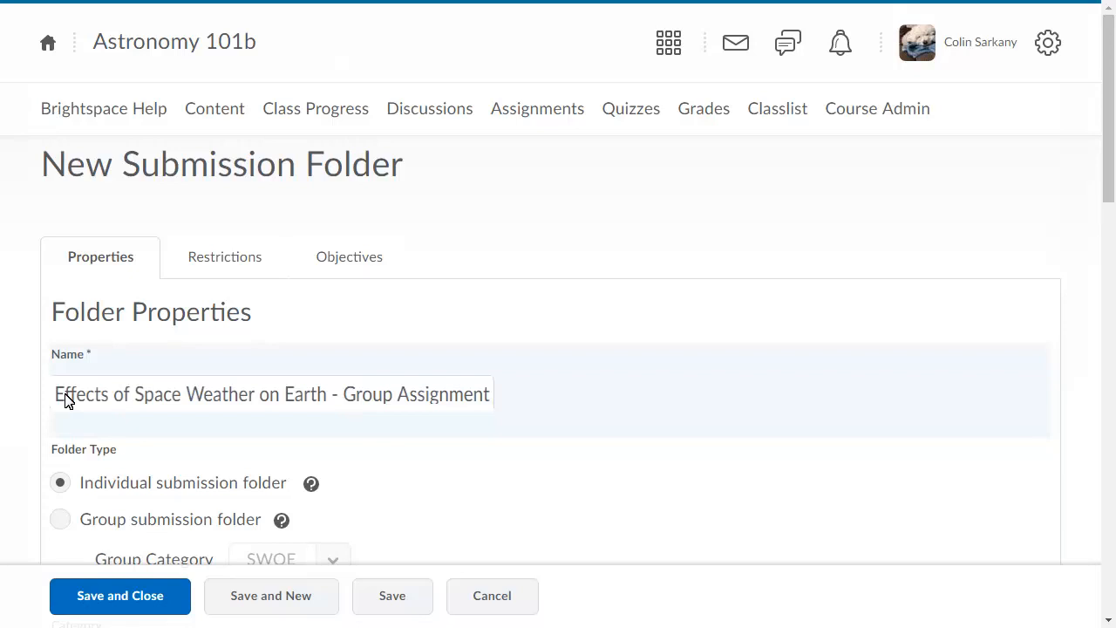
Make it a group submission folder and file it under the Modules 1-3 category.
{"action": "scroll", "scroll_direction": "down", "scroll_amount": 3}
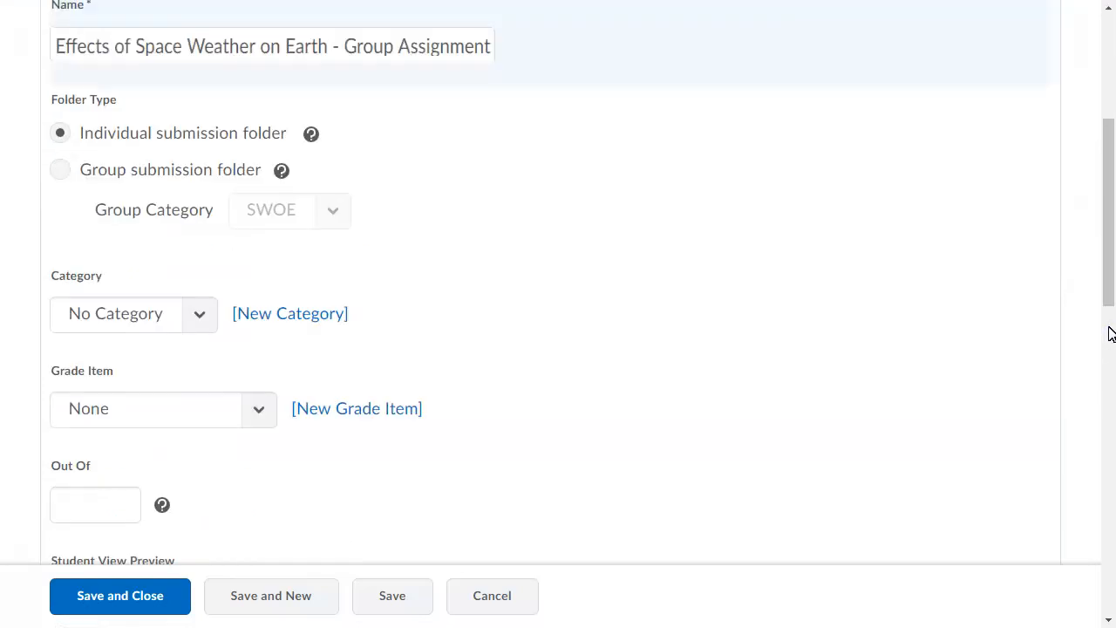
{"action": "left_click", "coordinate": [60, 169]}
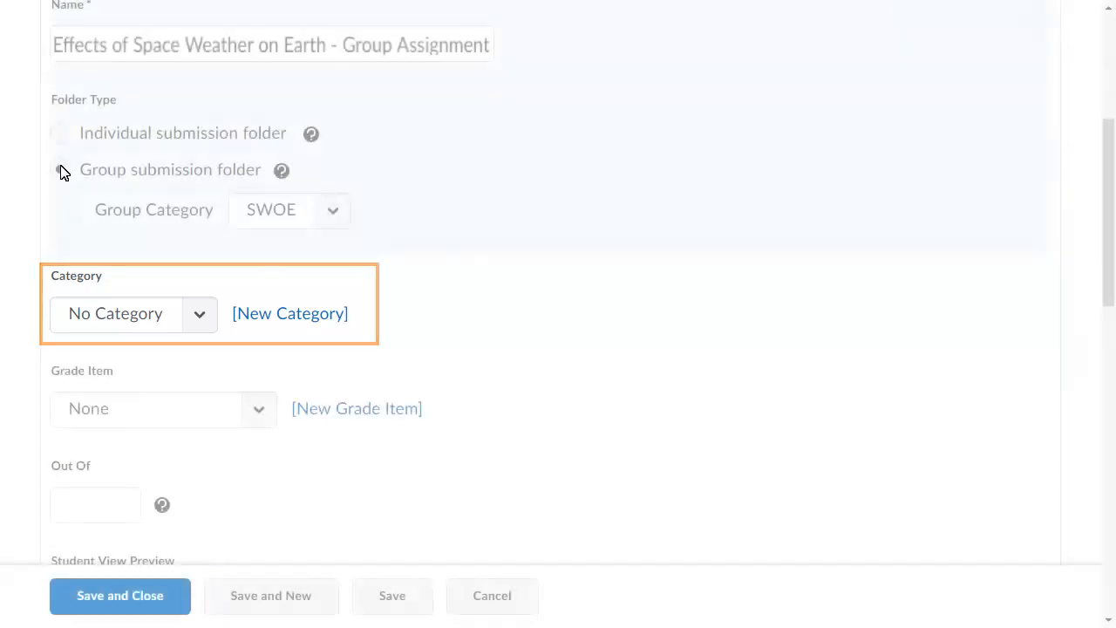
{"action": "left_click", "coordinate": [199, 313]}
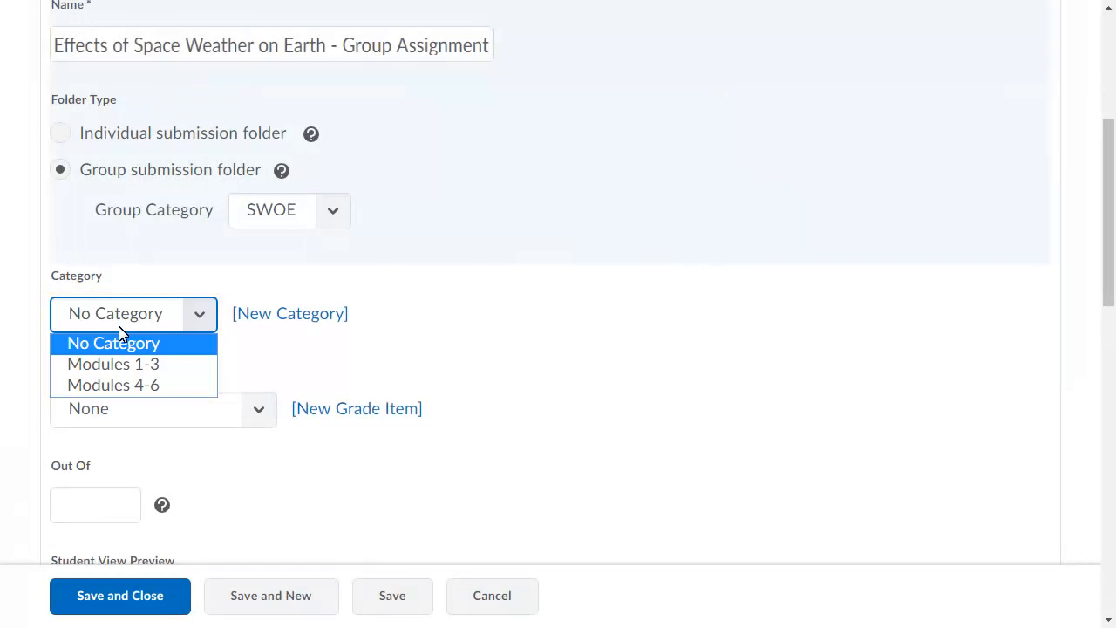
{"action": "left_click", "coordinate": [113, 364]}
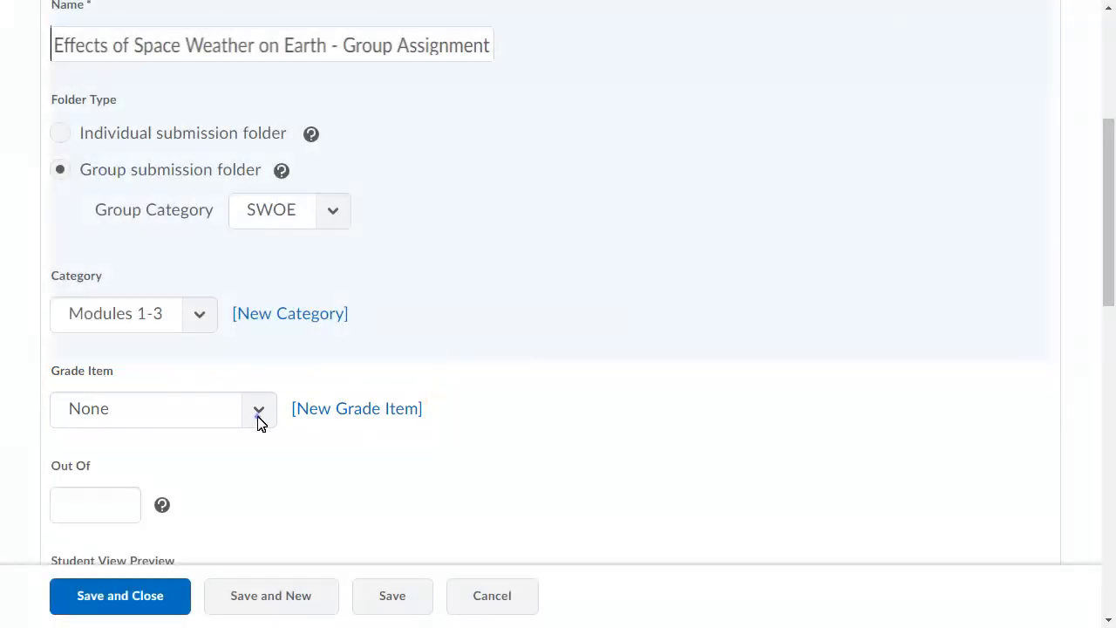
Link the Effects of Space Weather Assignment grade item and set Out Of to 15.
{"action": "left_click", "coordinate": [259, 408]}
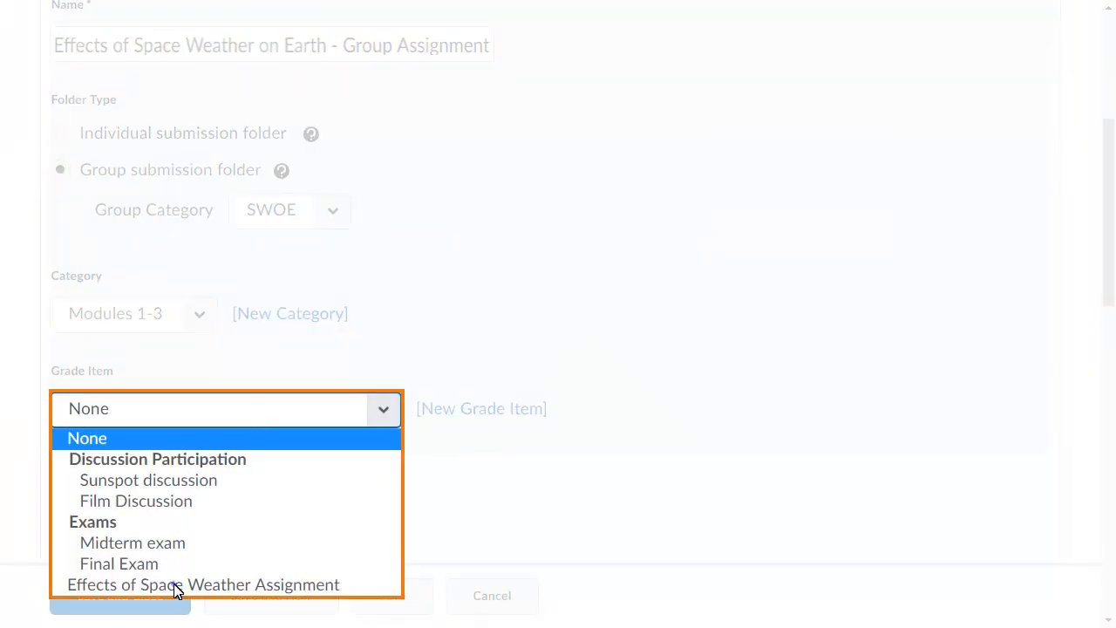
{"action": "left_click", "coordinate": [203, 584]}
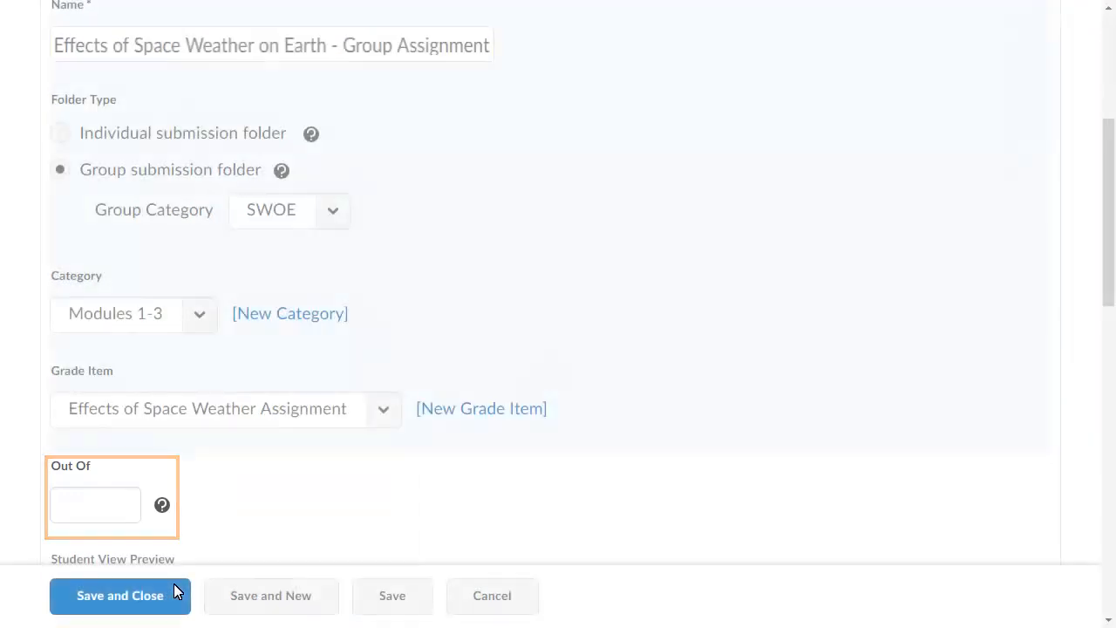
{"action": "type", "text": "15"}
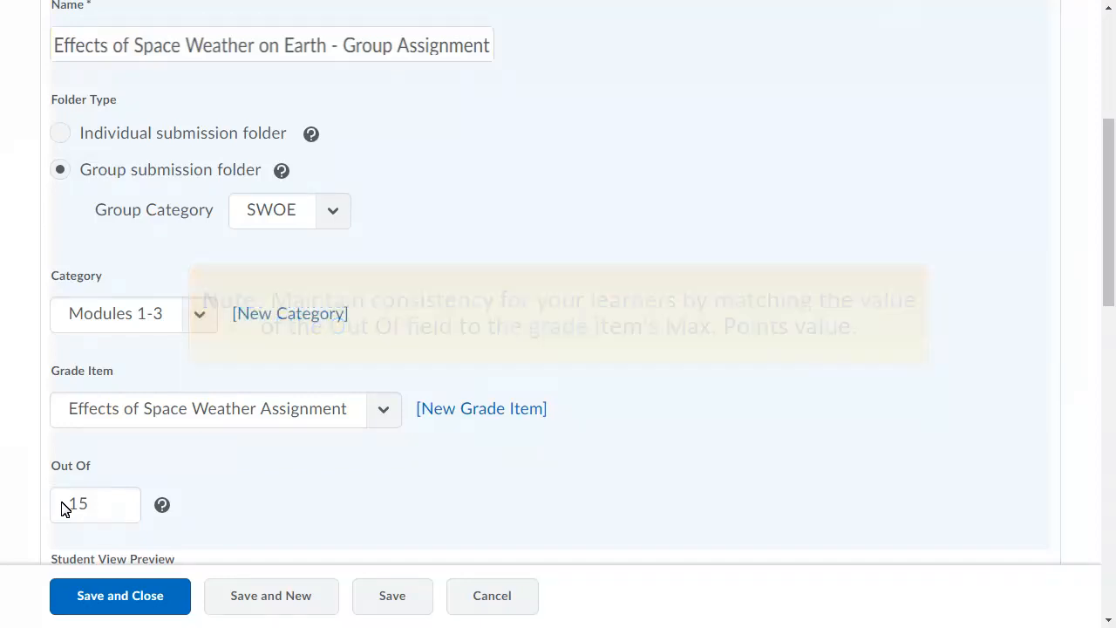
{"action": "scroll", "scroll_direction": "down", "scroll_amount": 3}
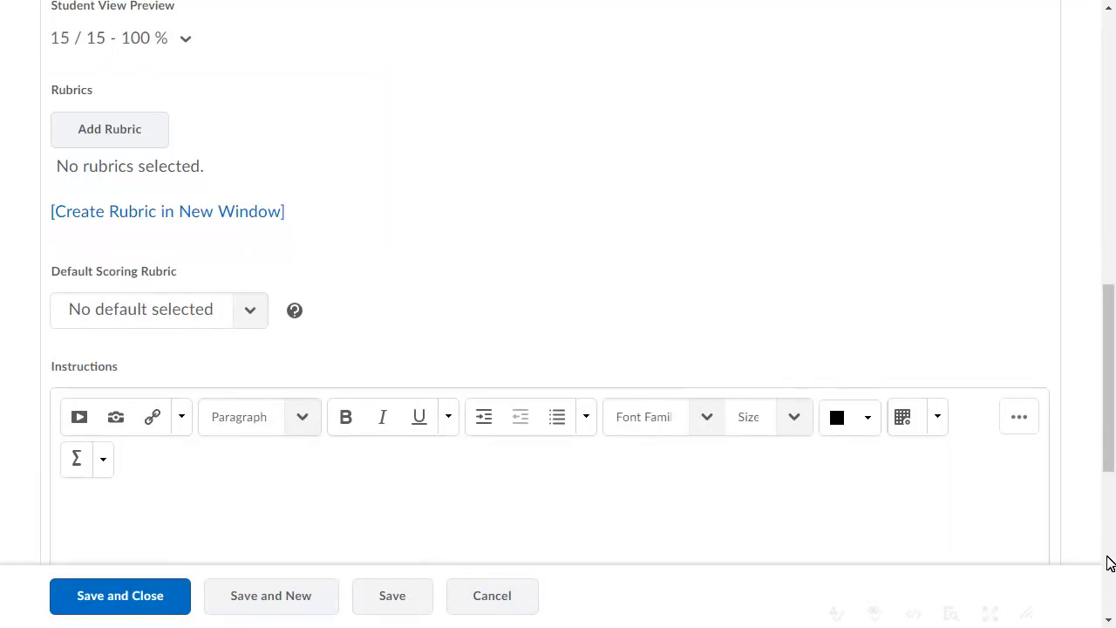
{"action": "scroll", "scroll_direction": "down", "scroll_amount": 3}
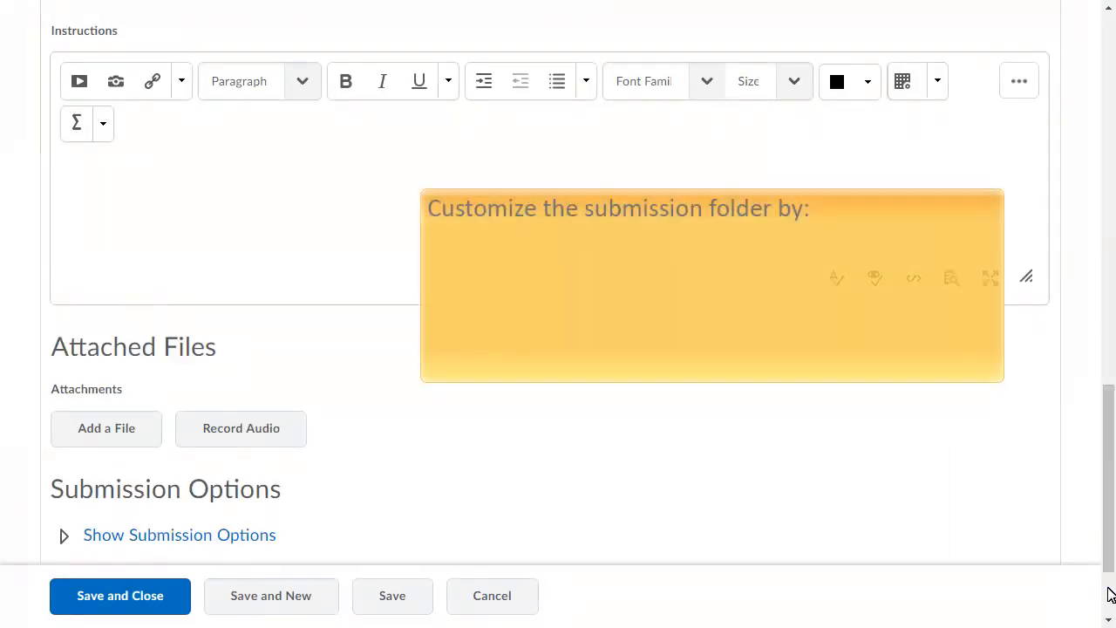